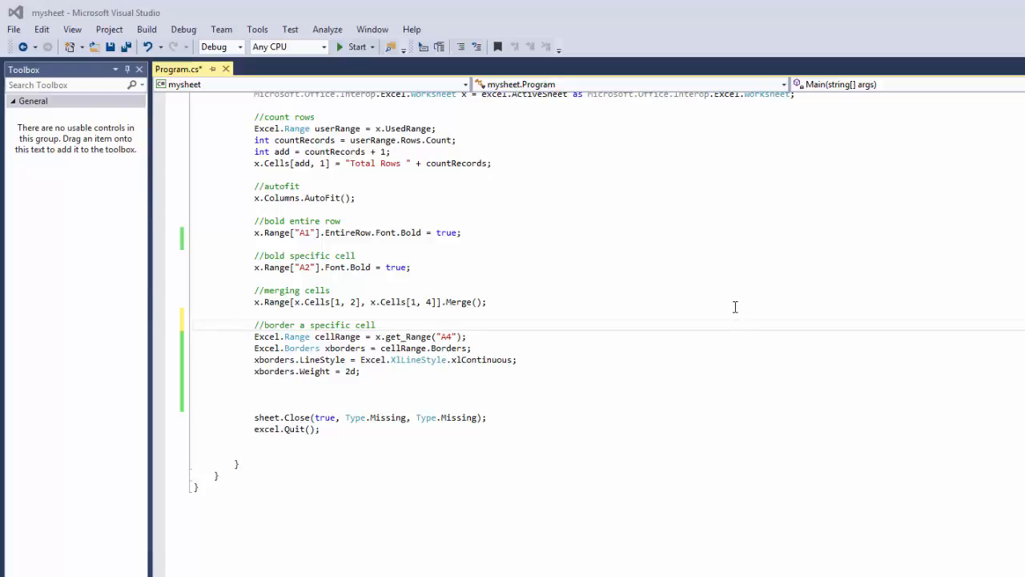
mouse_move(738, 294)
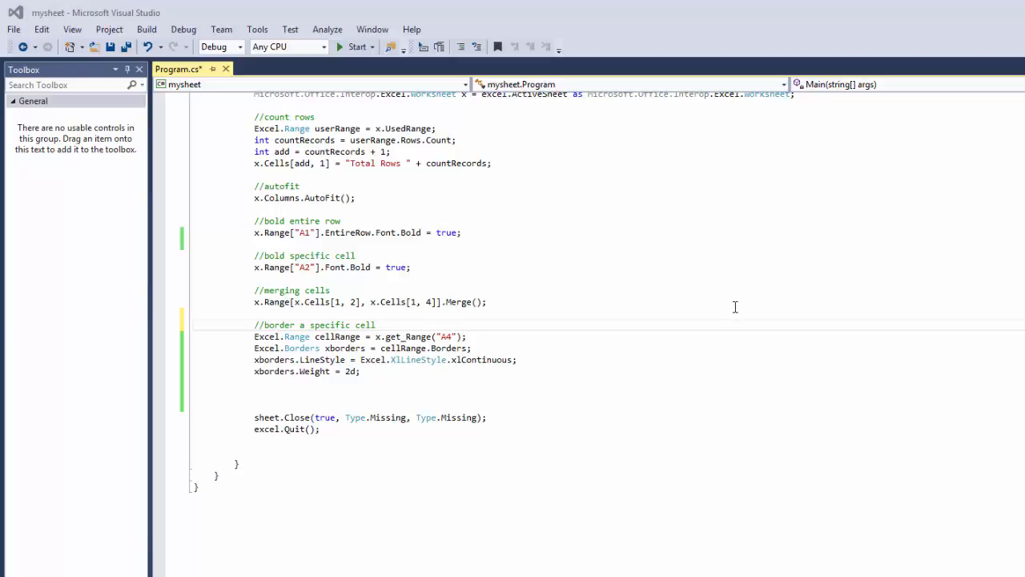
mouse_move(725, 320)
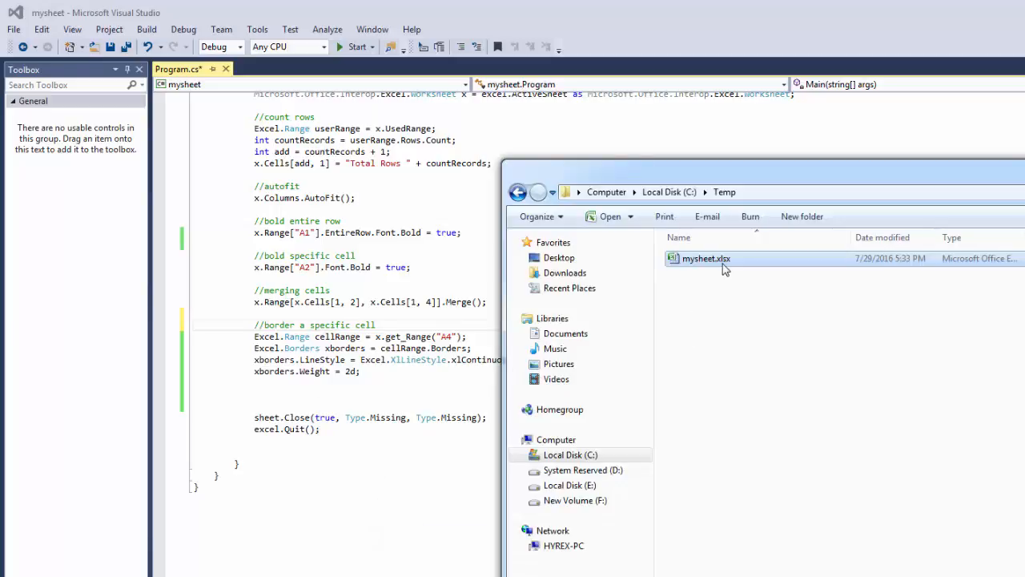
Step: View mysheet.xlsx from C:\Temp in Excel, showing unbordered data in A1:D9
double_click(705, 258)
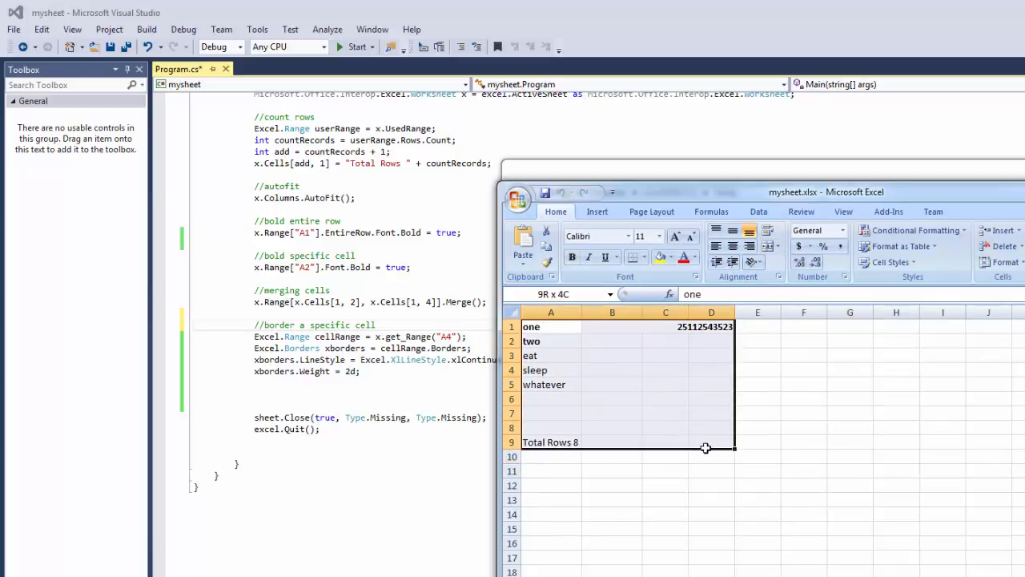
click(804, 413)
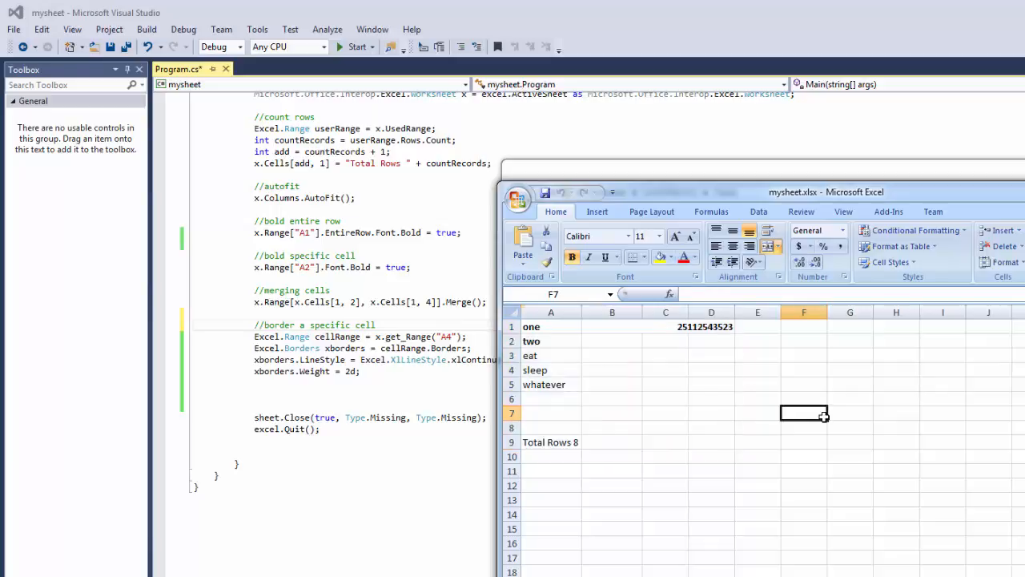
click(567, 403)
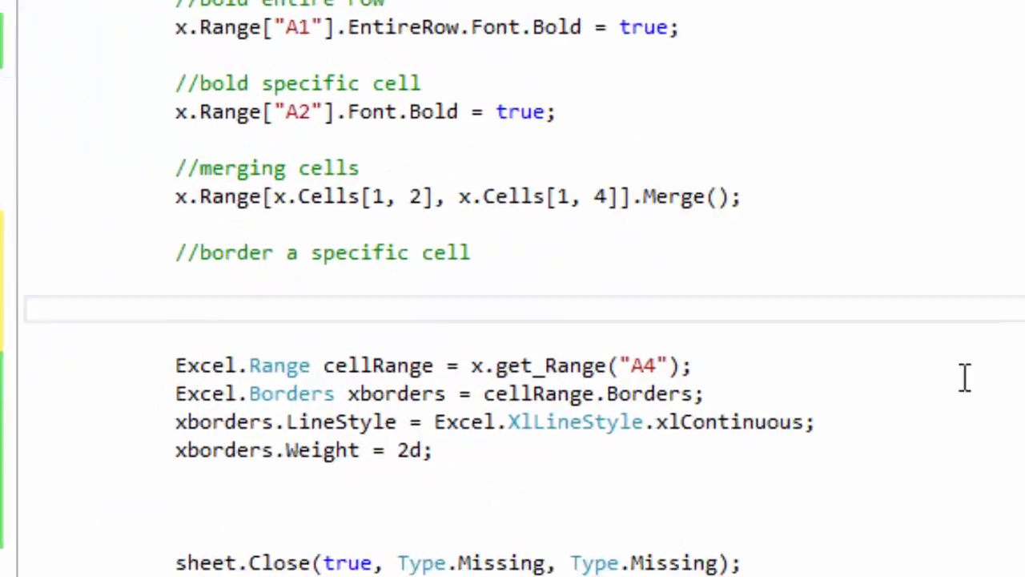
Step: Add Excel.Range last = x.Cells.SpecialCells(Excel.XlCellType.xlCellTypeLastCell, Type.Missing); under the border comment
text(Excel.Ra)
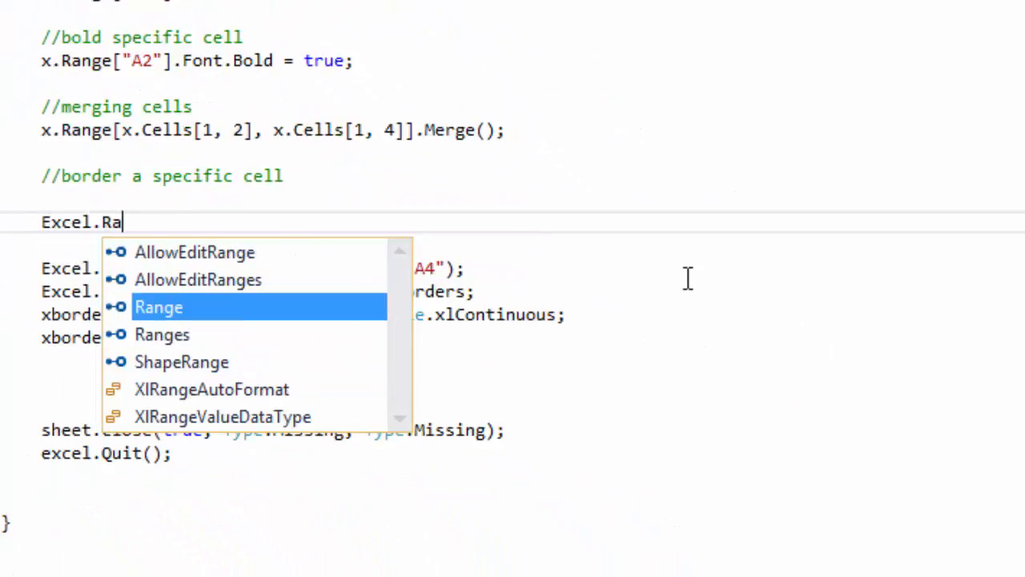
text(Range last = x.Ce)
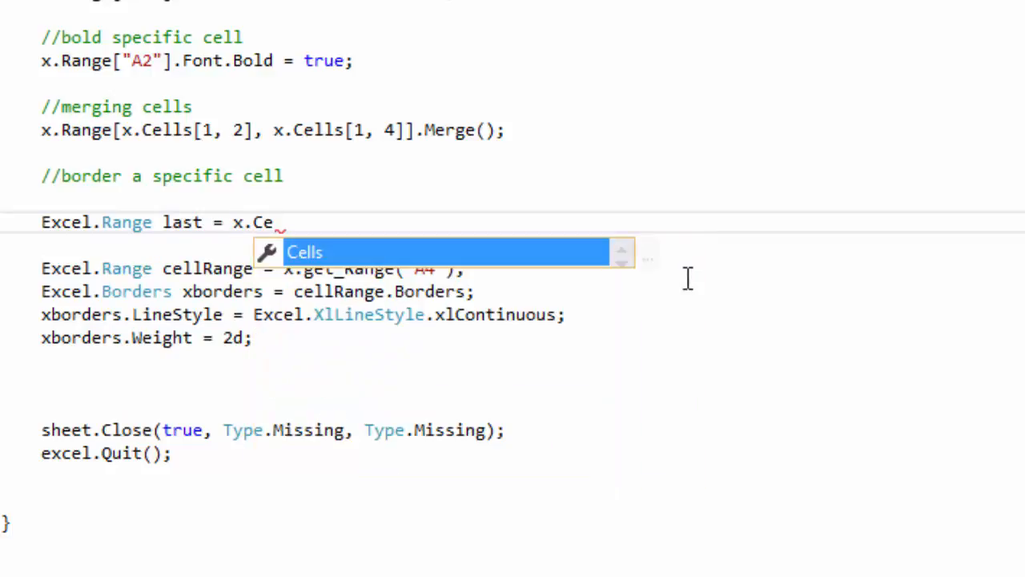
text(lls.SpecialCells)
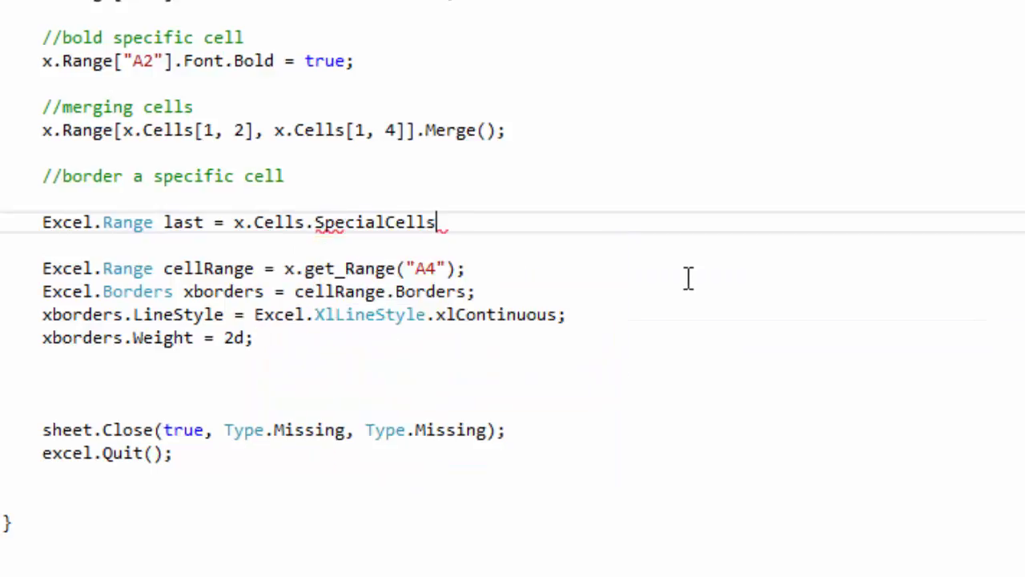
text(())
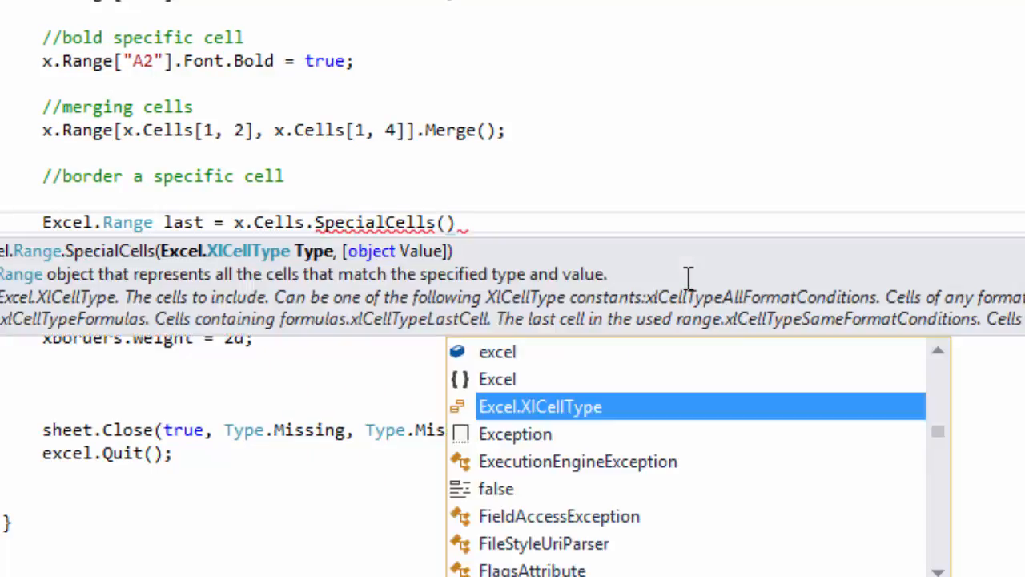
text(Exce)
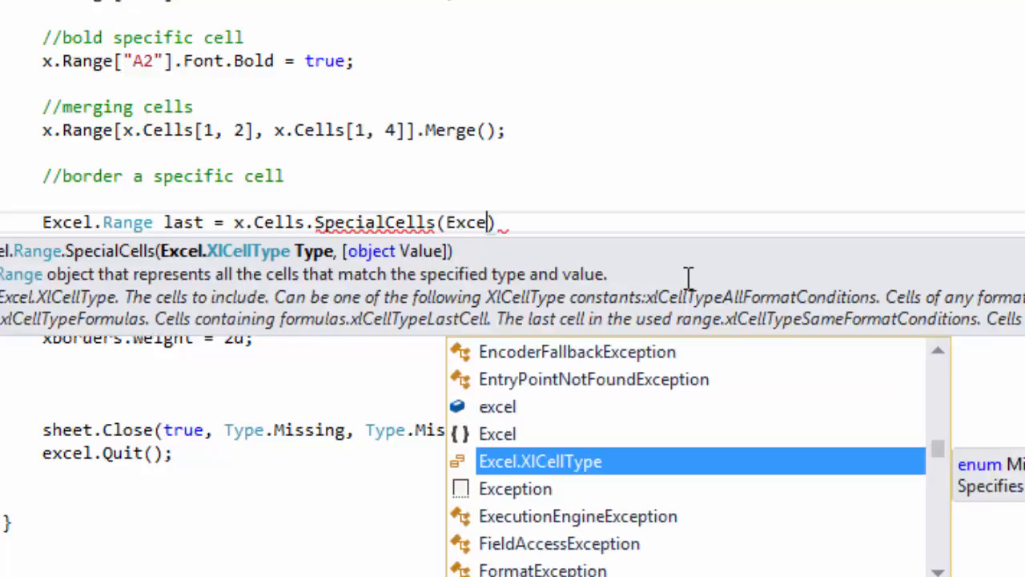
text(.Xlty)
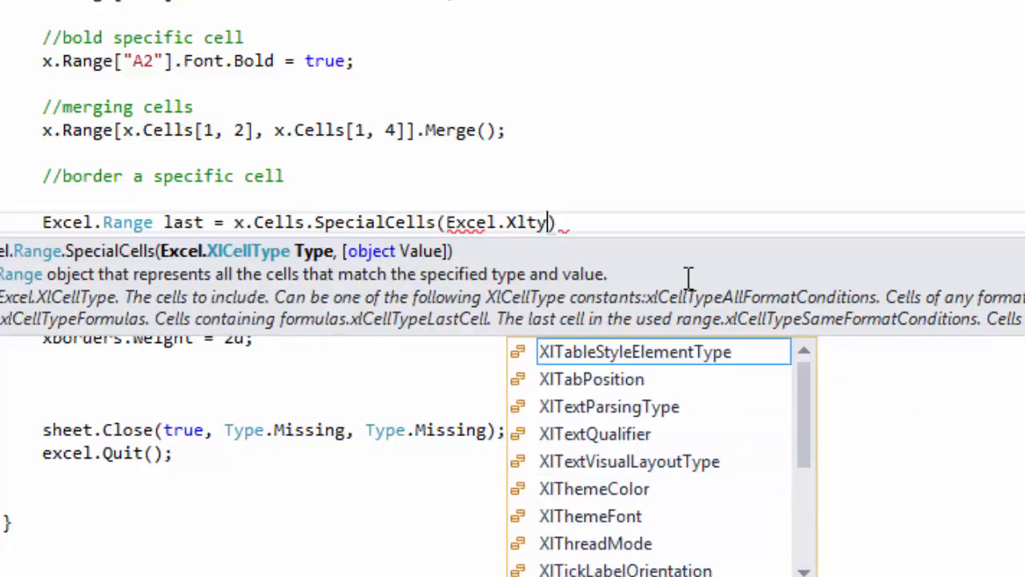
text(ce)
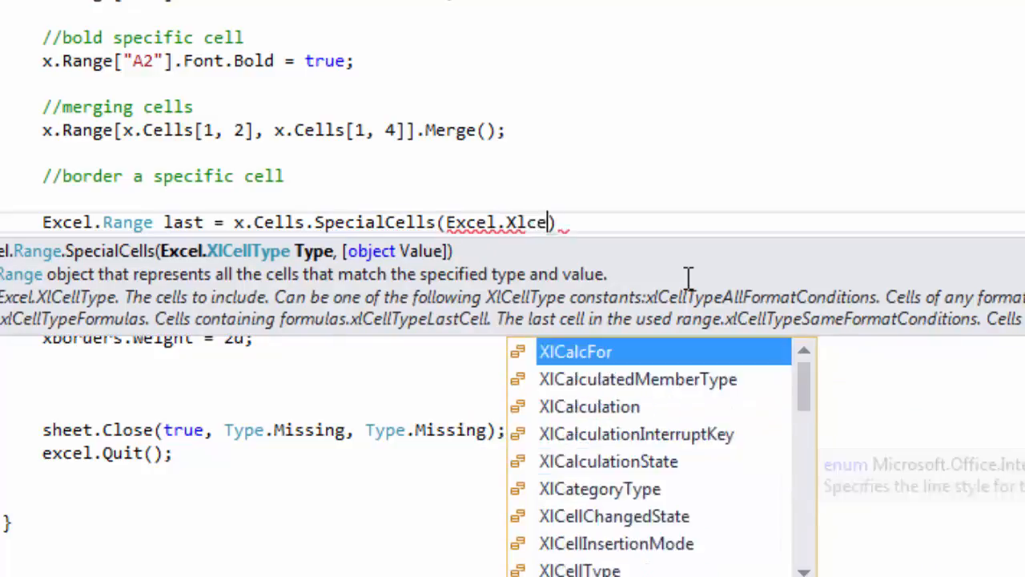
text(llType.xlCellTypeLastCell,)
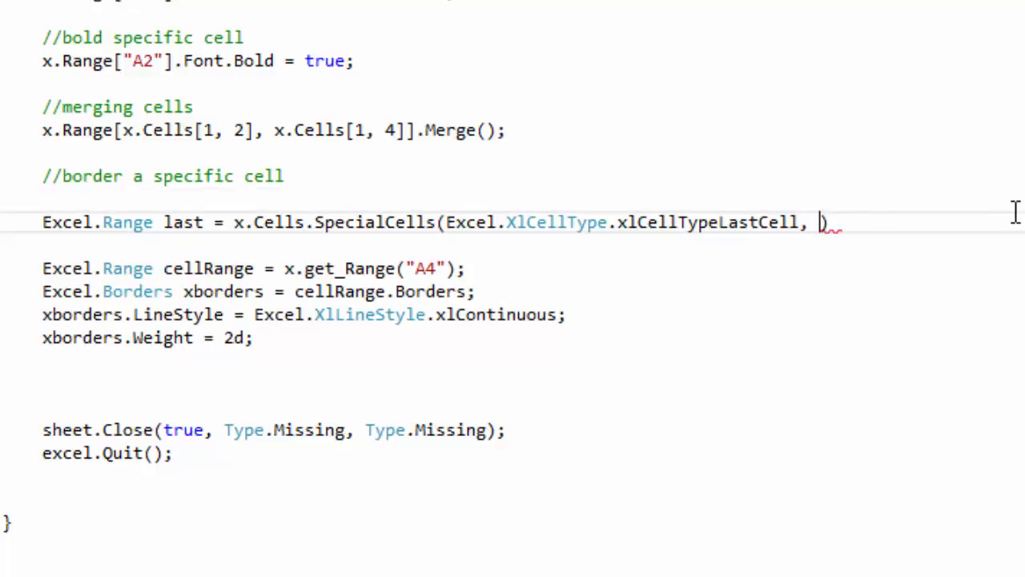
text(Type.Missing)
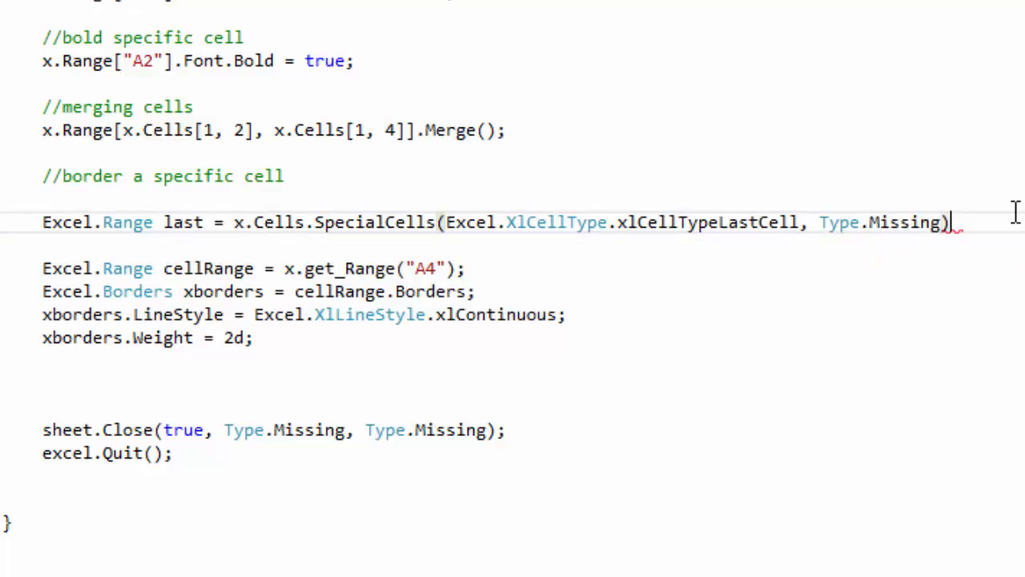
text(;)
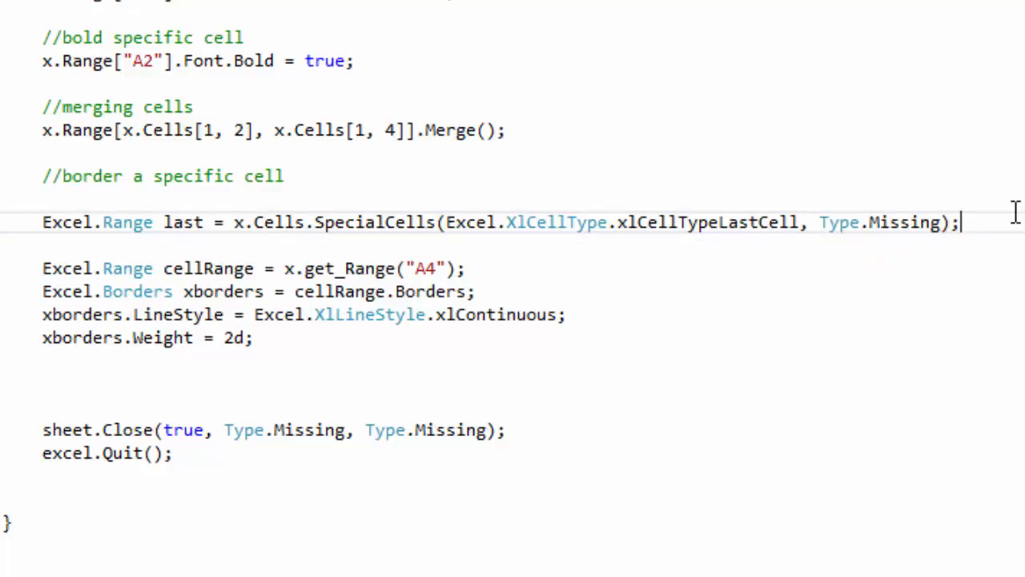
key(enter)
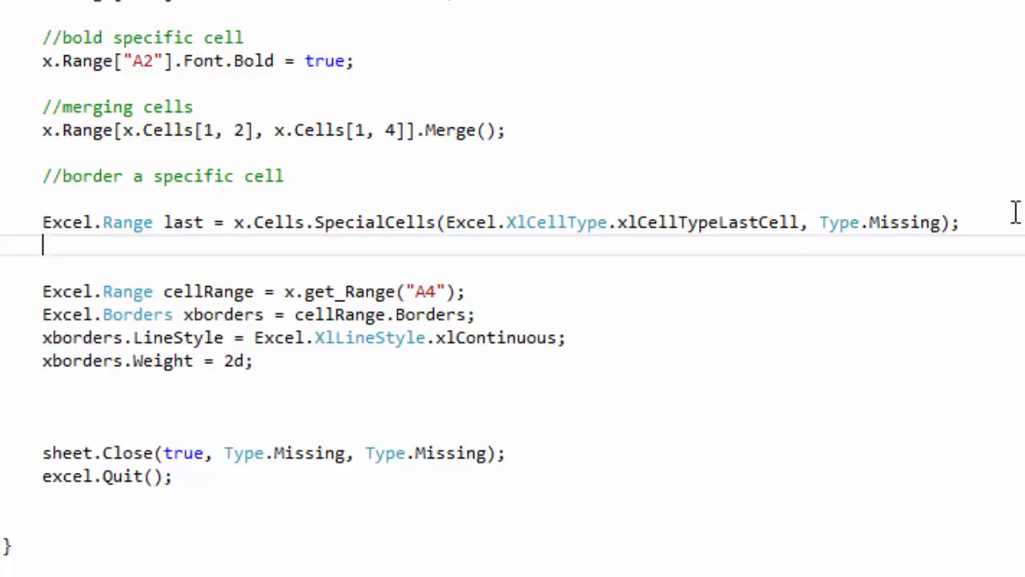
Step: Add Excel.Range rangeX = x.get_Range("A1",last); on the new line
text(Excel.Ra)
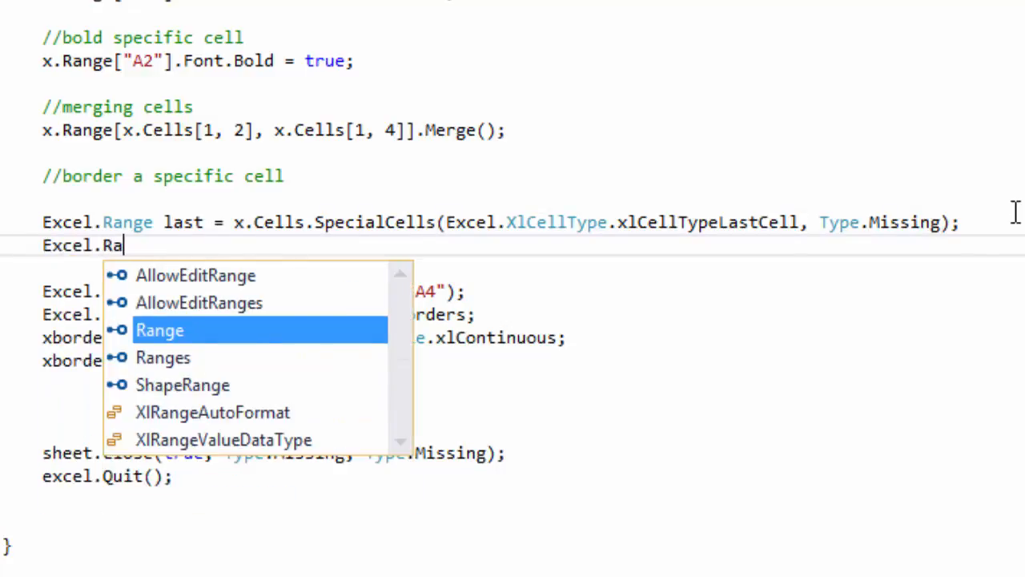
text(nge rang)
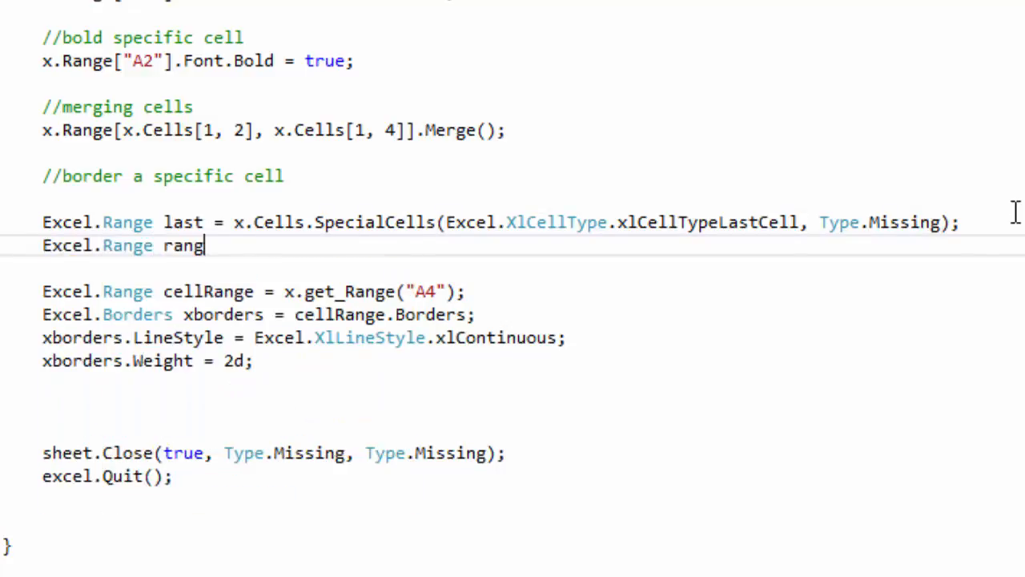
text(eX =)
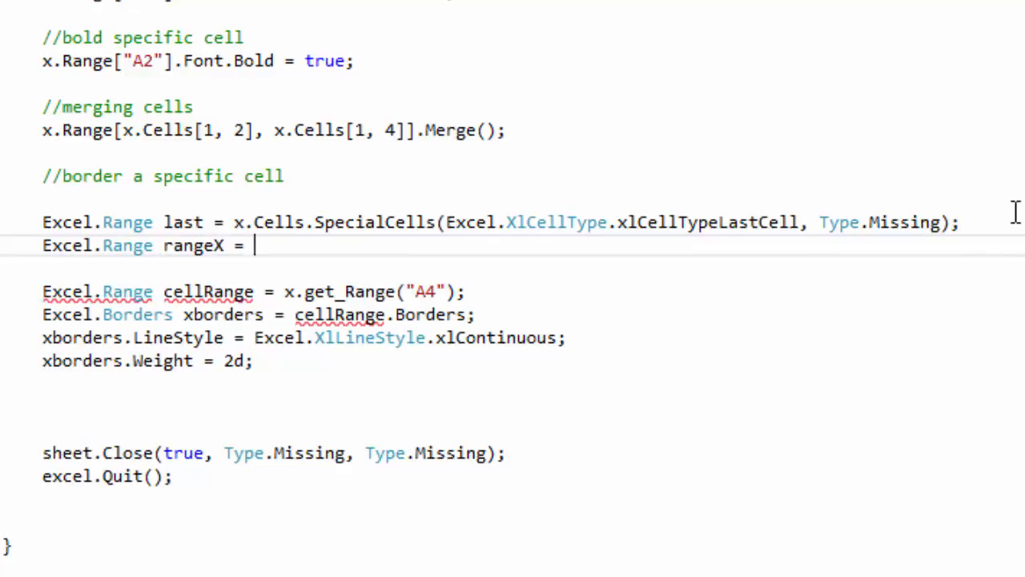
text(x.get)
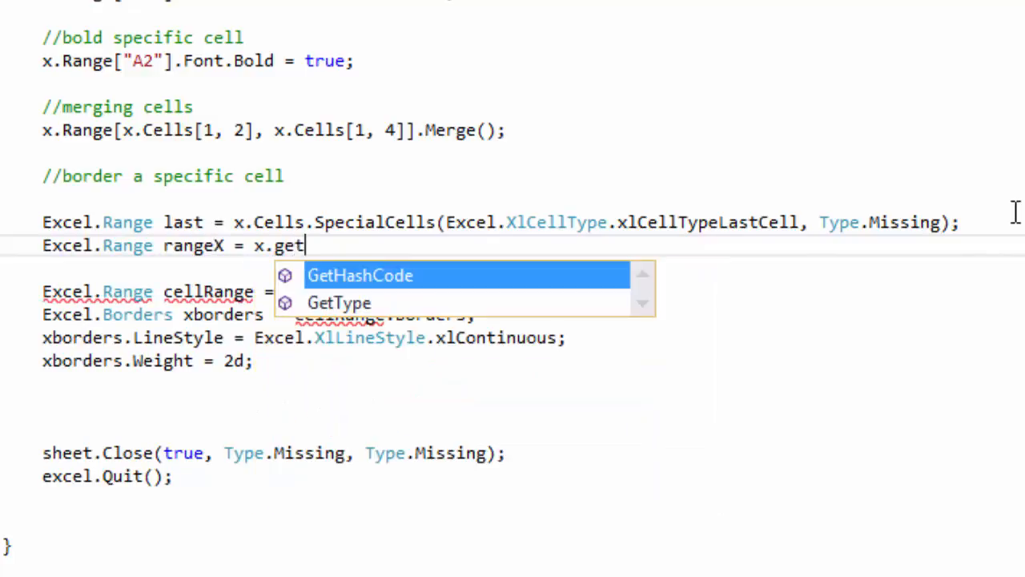
text(_Range)
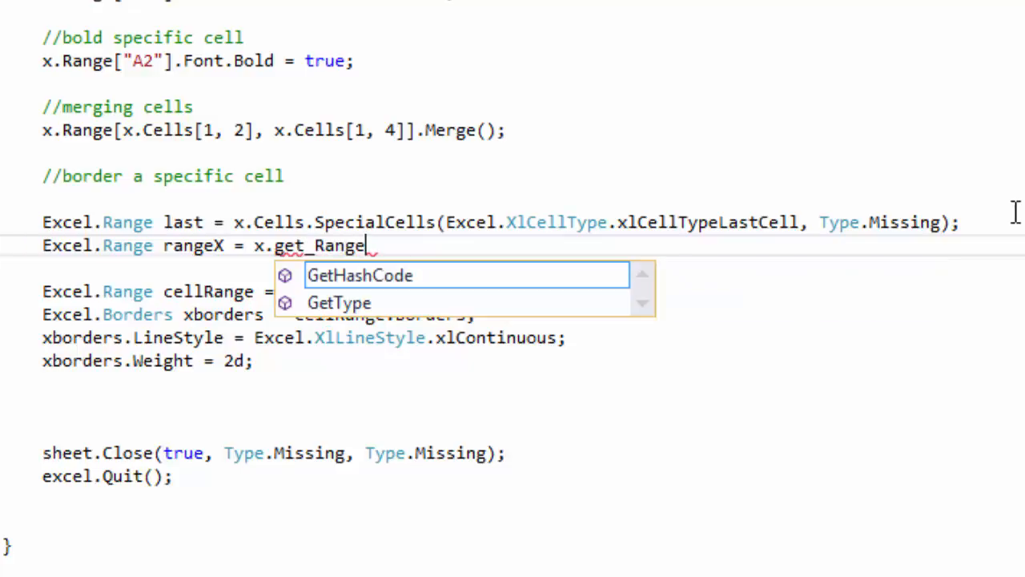
mouse_move(359, 275)
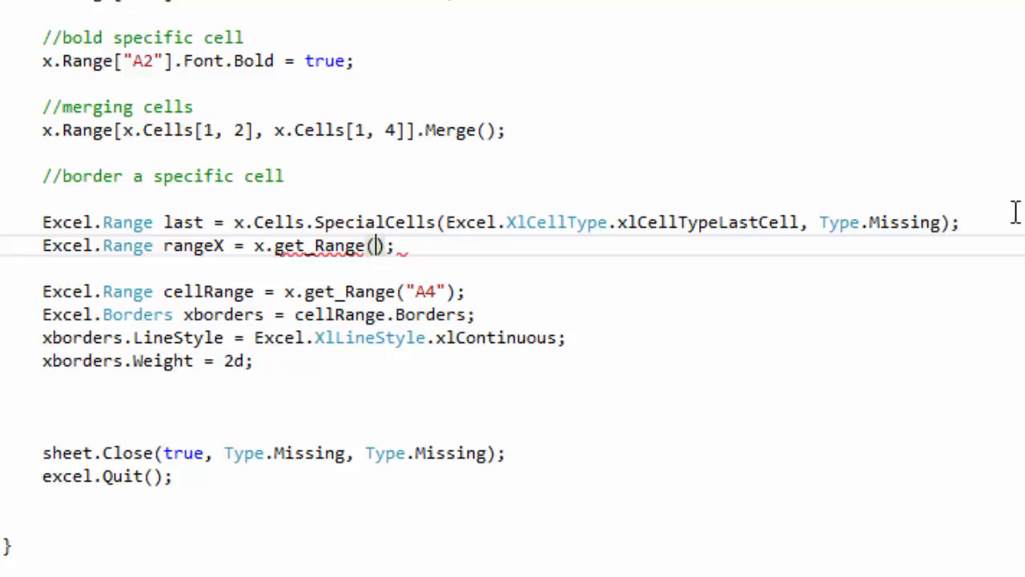
text("")
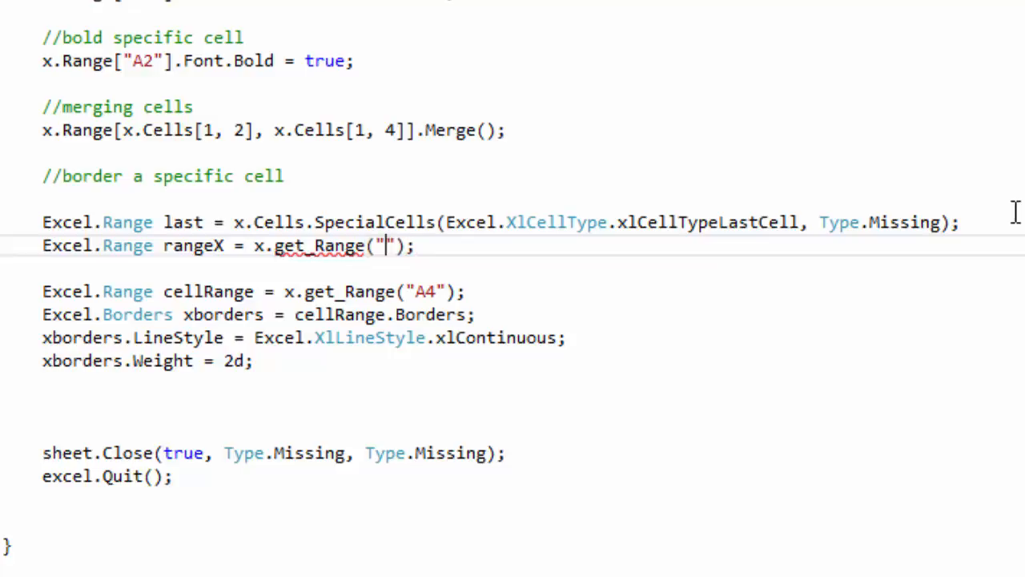
text(A1)
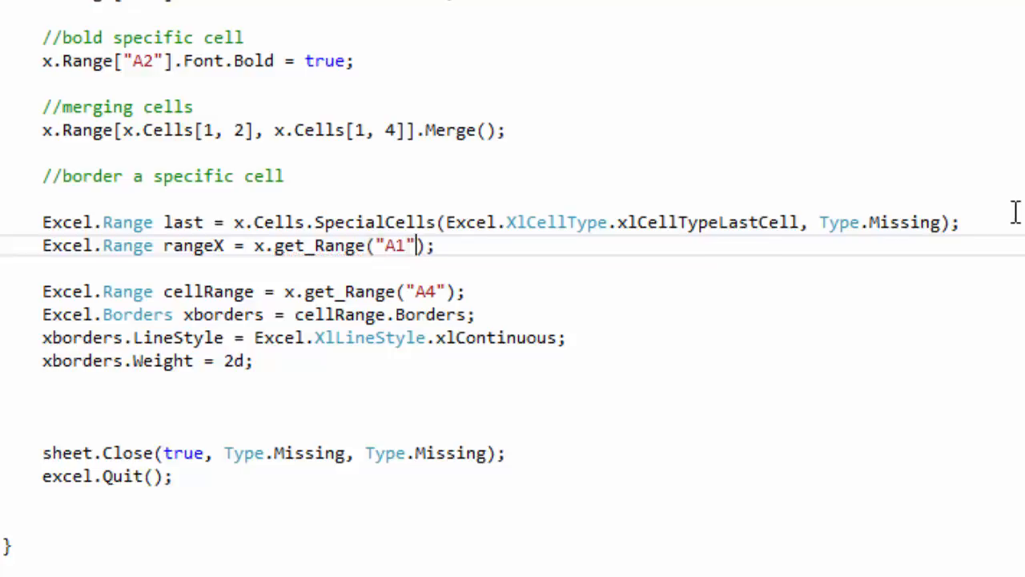
text(,last)
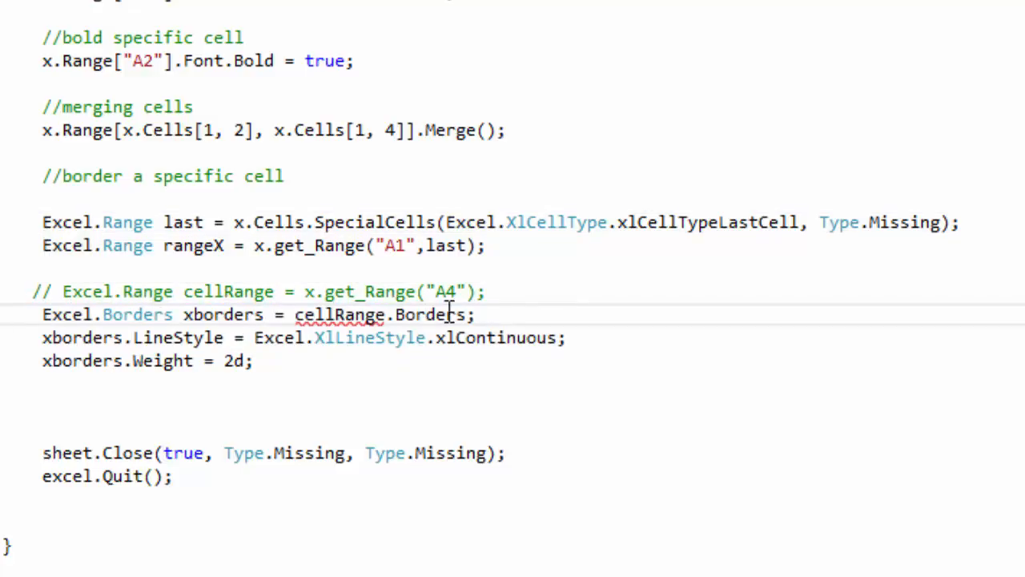
Step: Replace cellRange with rangeX in the Borders statement
double_click(339, 314)
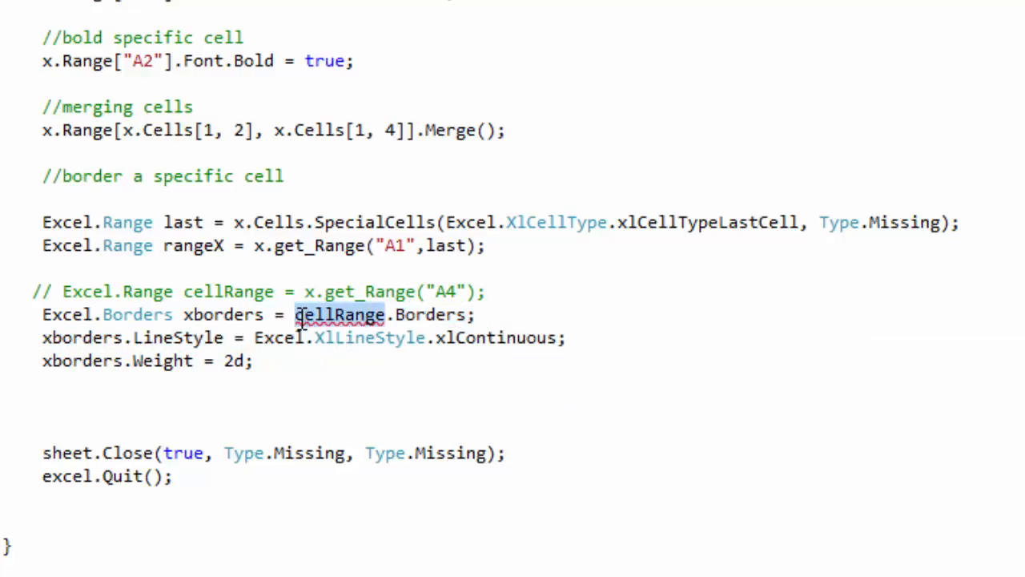
text(rang)
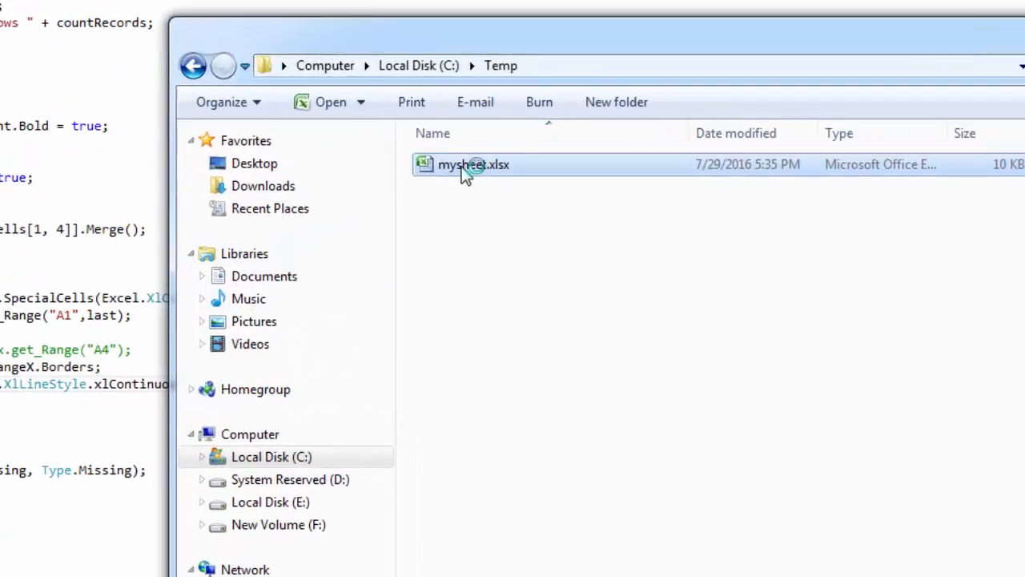
Step: Reopen the regenerated mysheet.xlsx to see borders around A1:D10
double_click(474, 163)
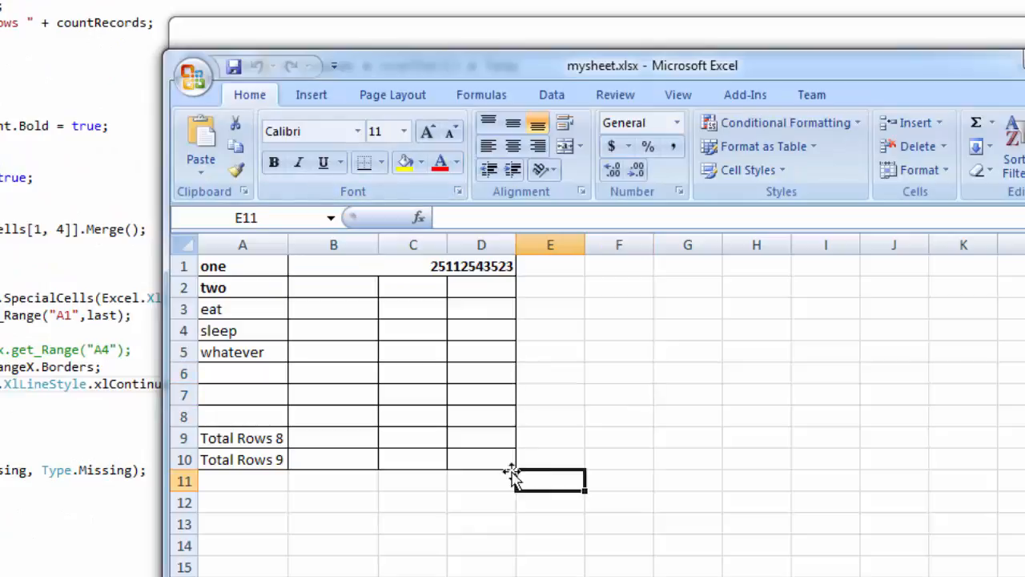